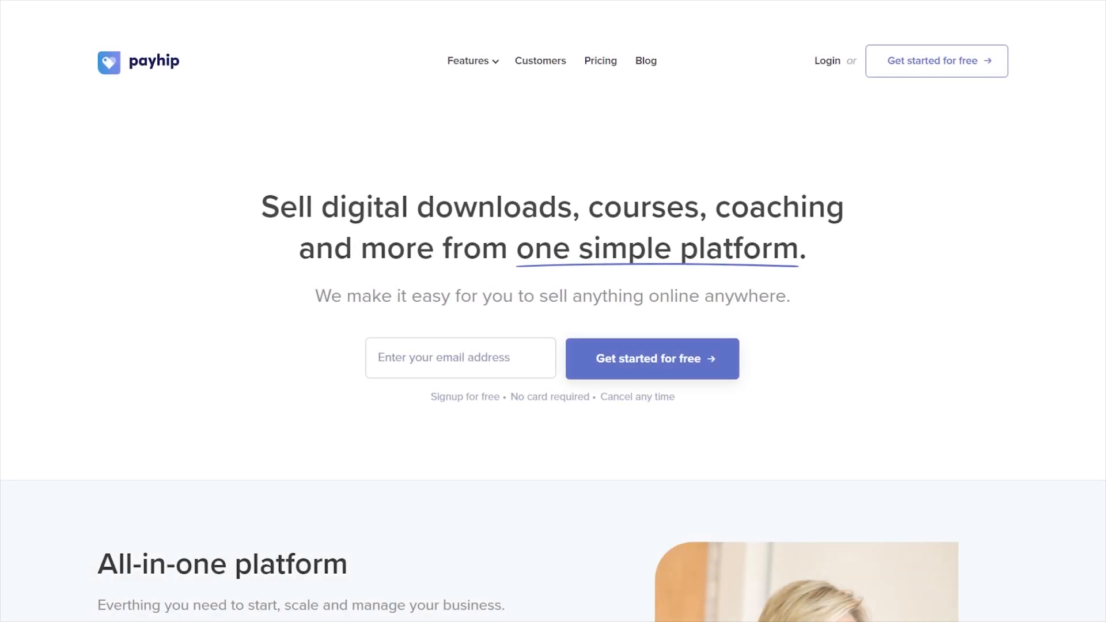
mouse_move(827, 86)
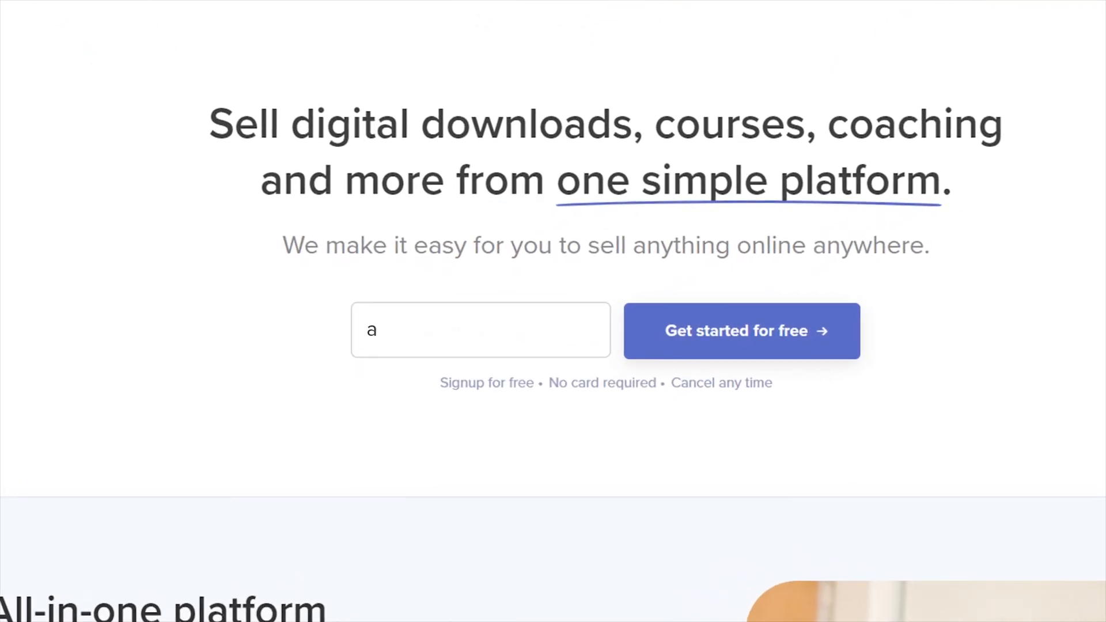
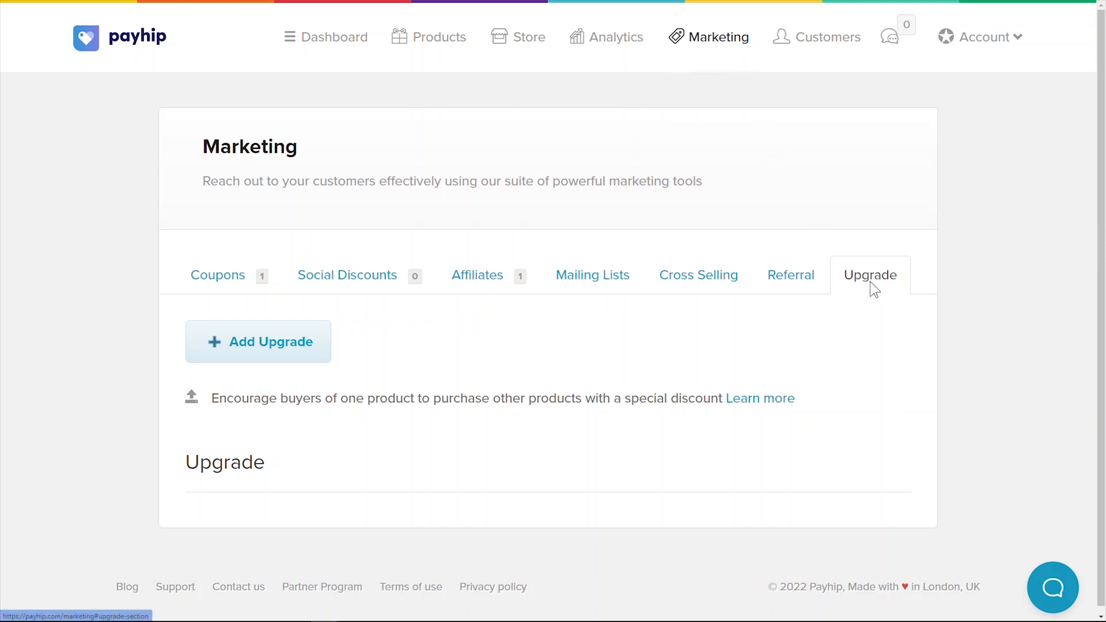
mouse_move(281, 347)
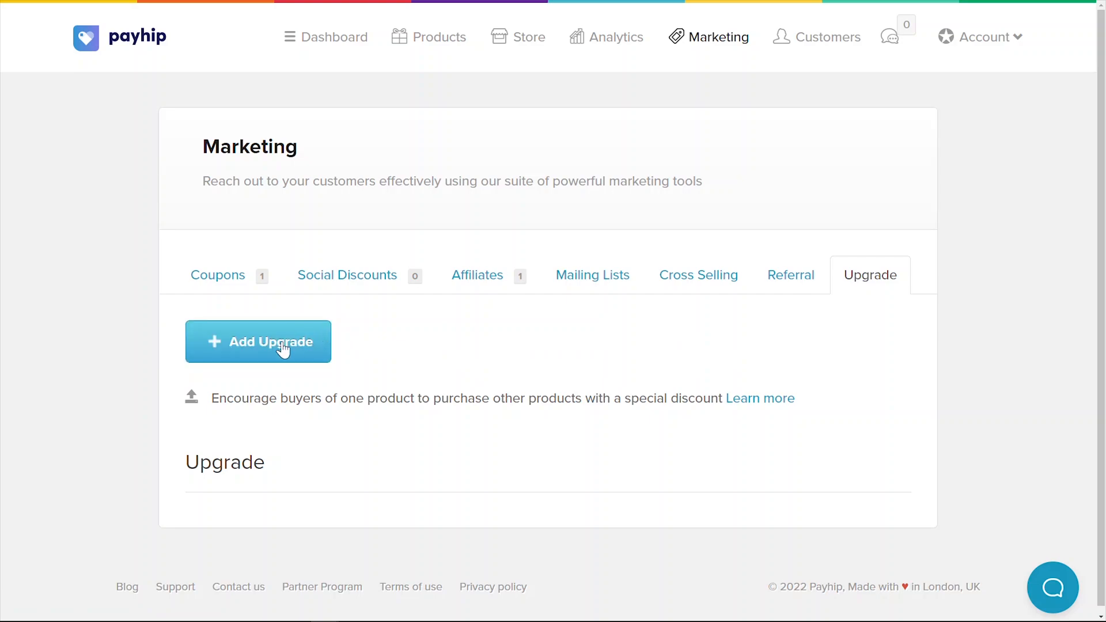
- Add an upgrade triggered by 'This is a demo product', selecting all six products at 20% off
left_click(269, 341)
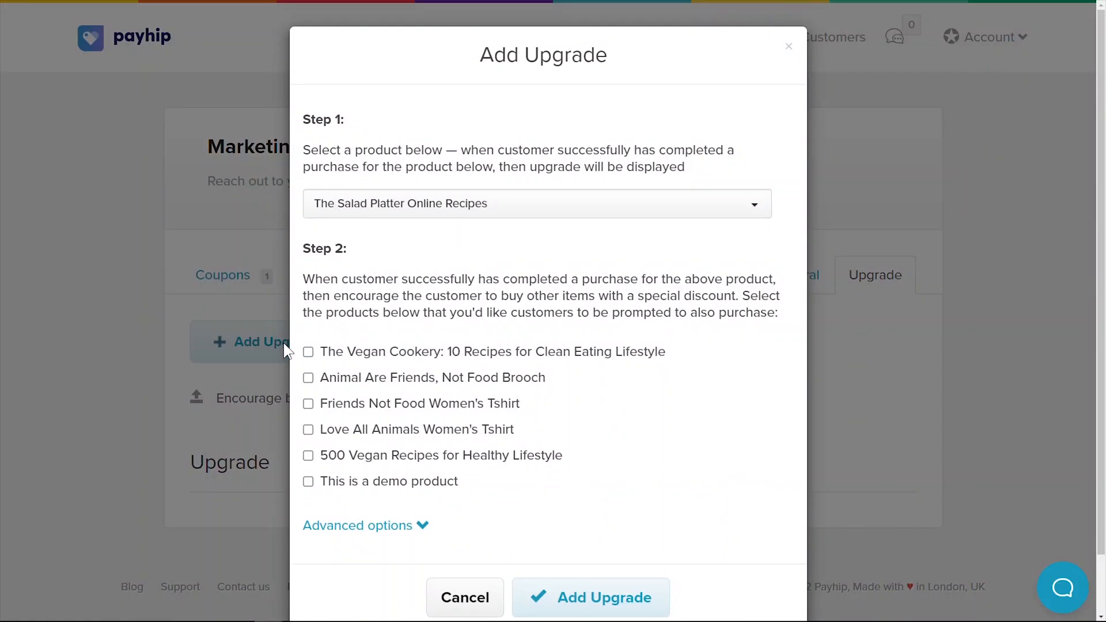
mouse_move(468, 205)
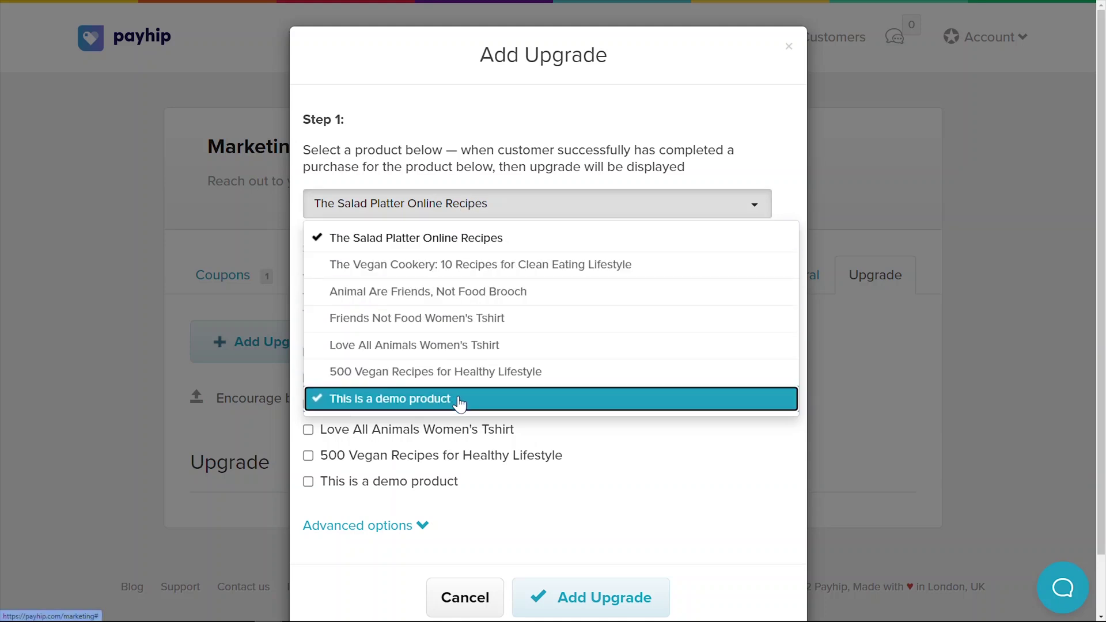
left_click(390, 398)
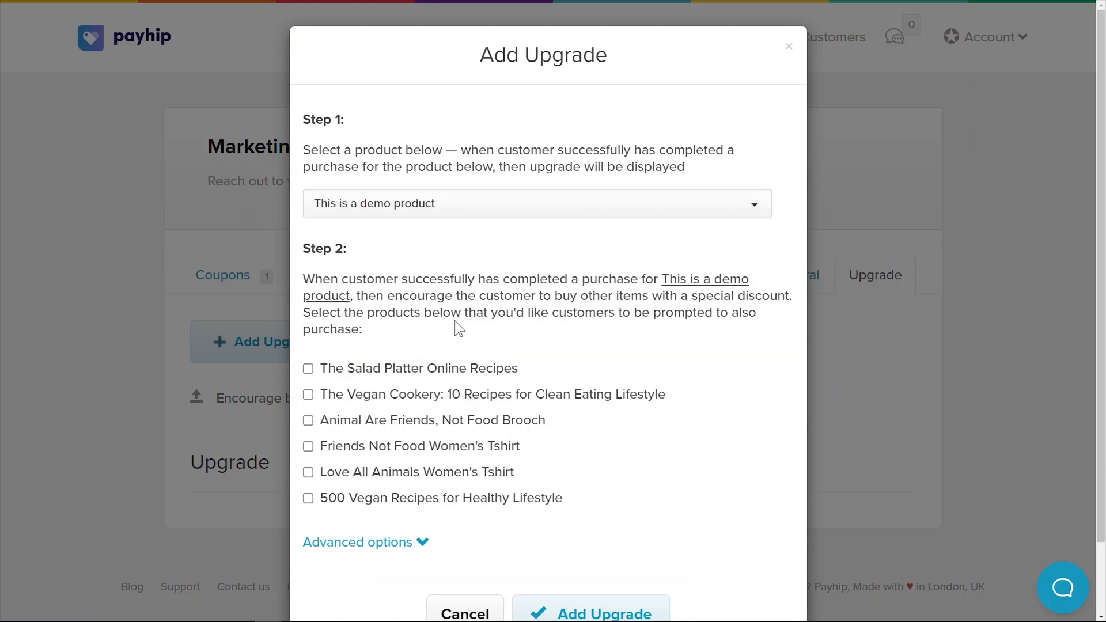
mouse_move(393, 372)
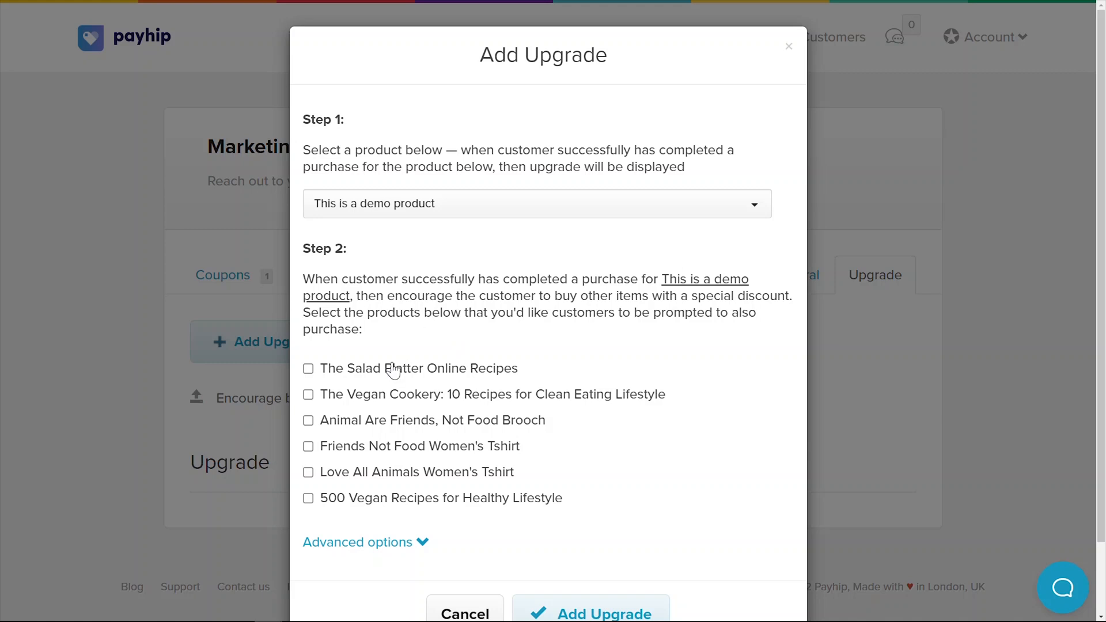
mouse_move(388, 379)
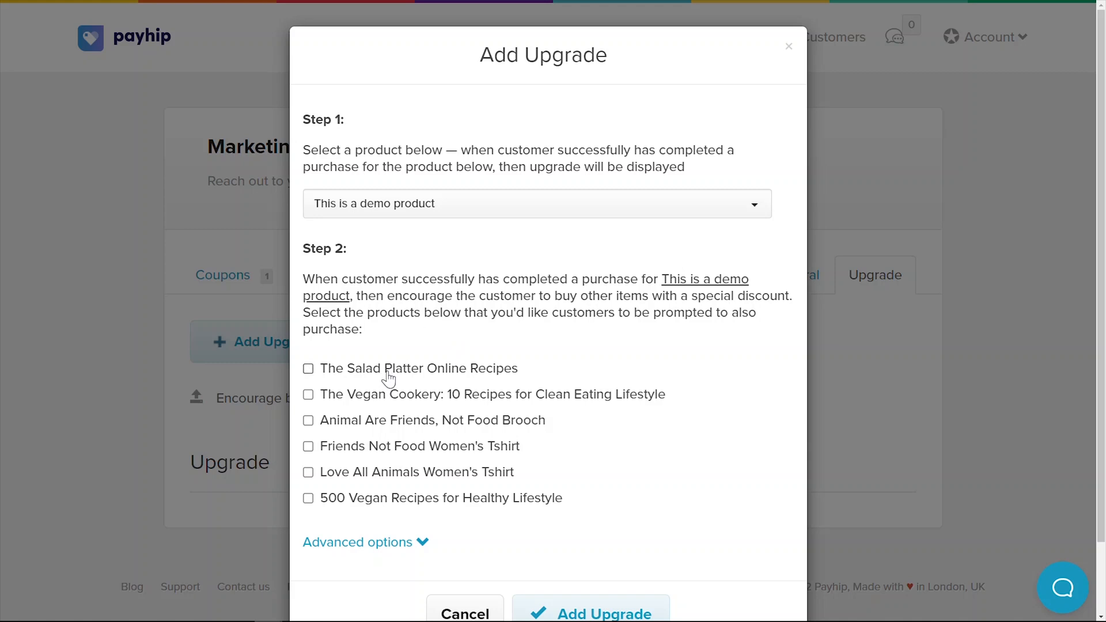
left_click(308, 368)
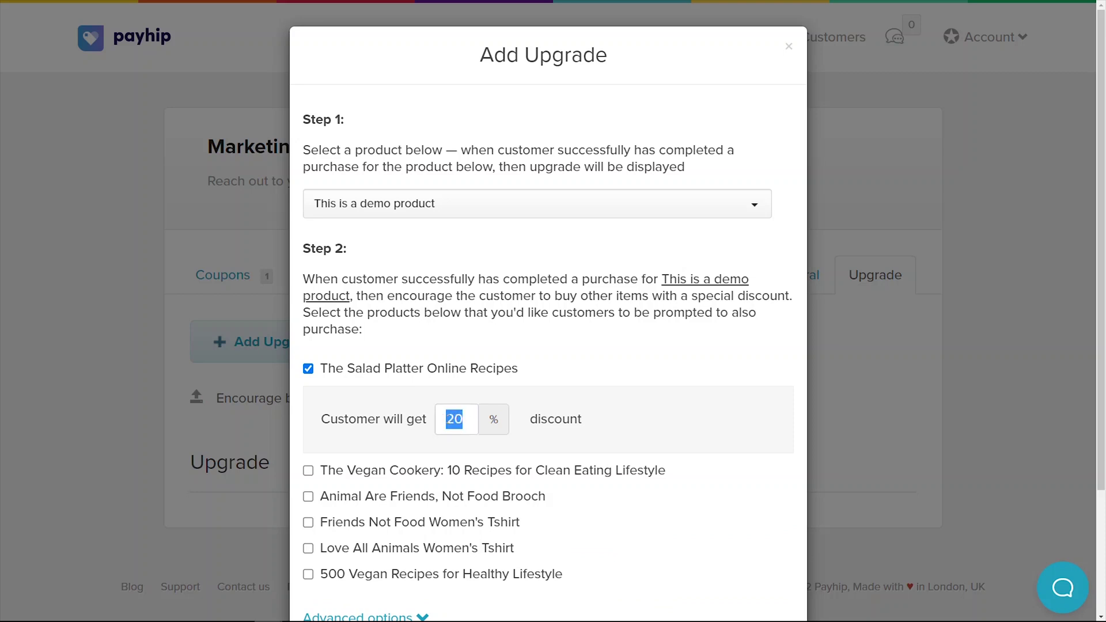
left_click(307, 470)
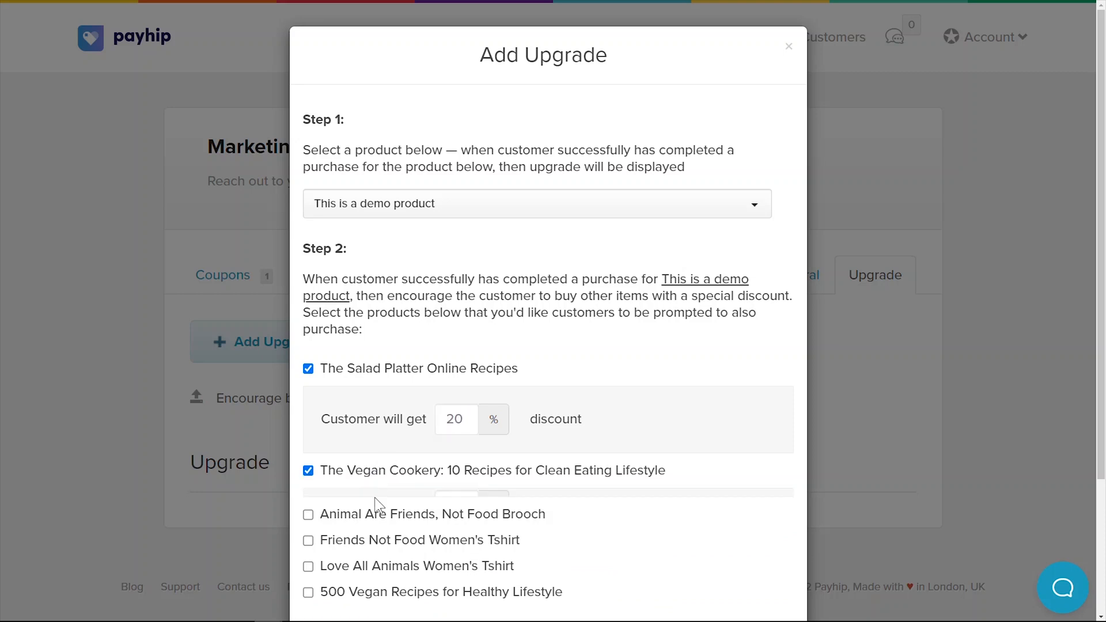
scroll("down", 3)
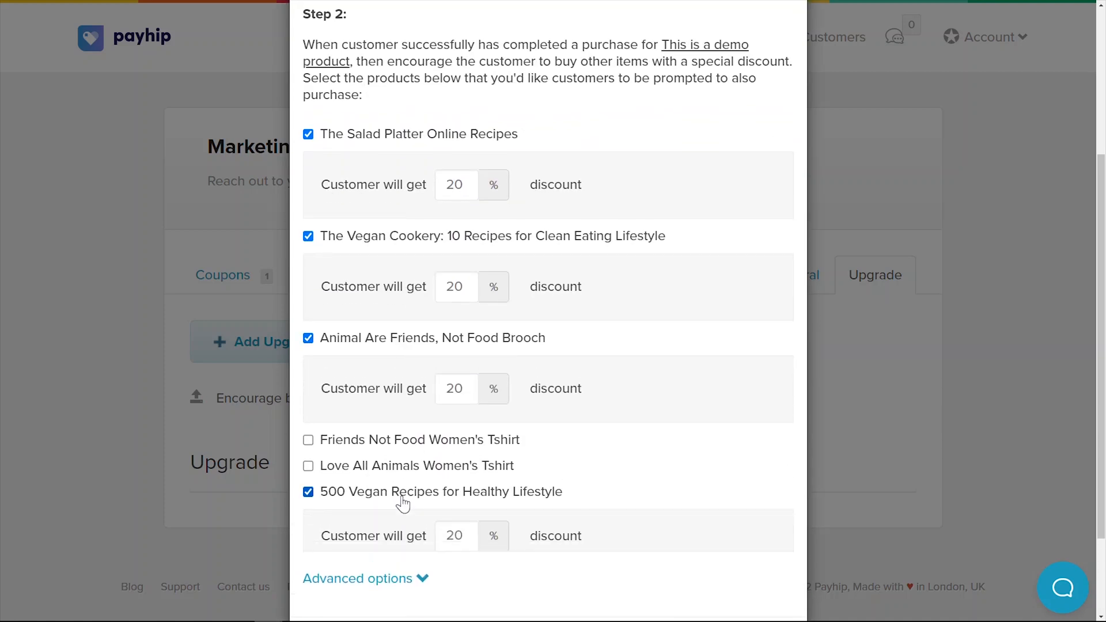
left_click(308, 439)
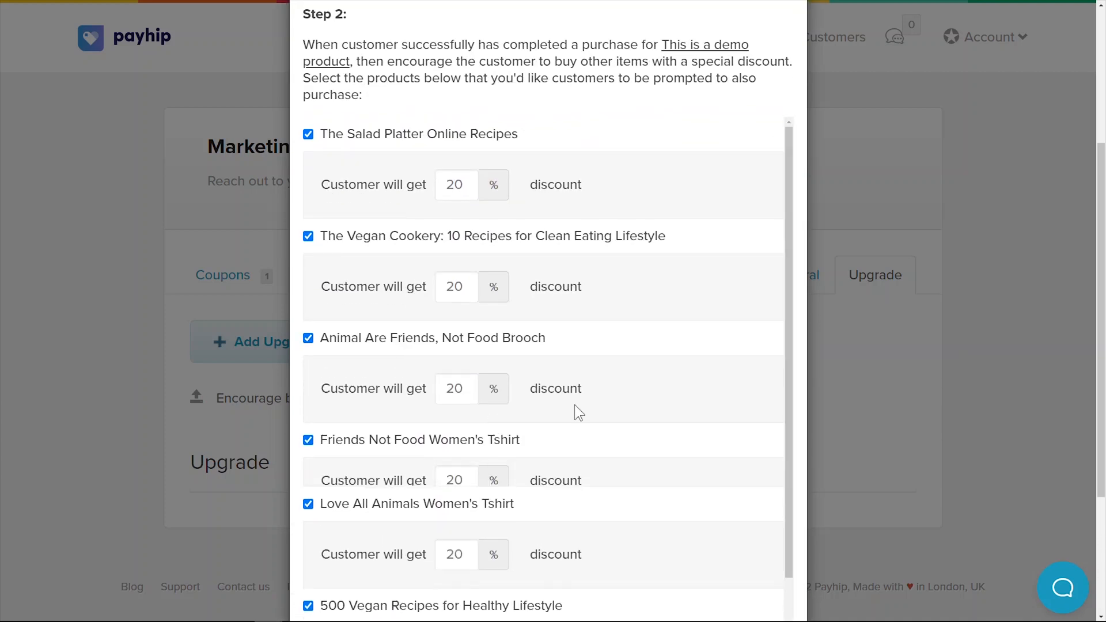
scroll("down", 3)
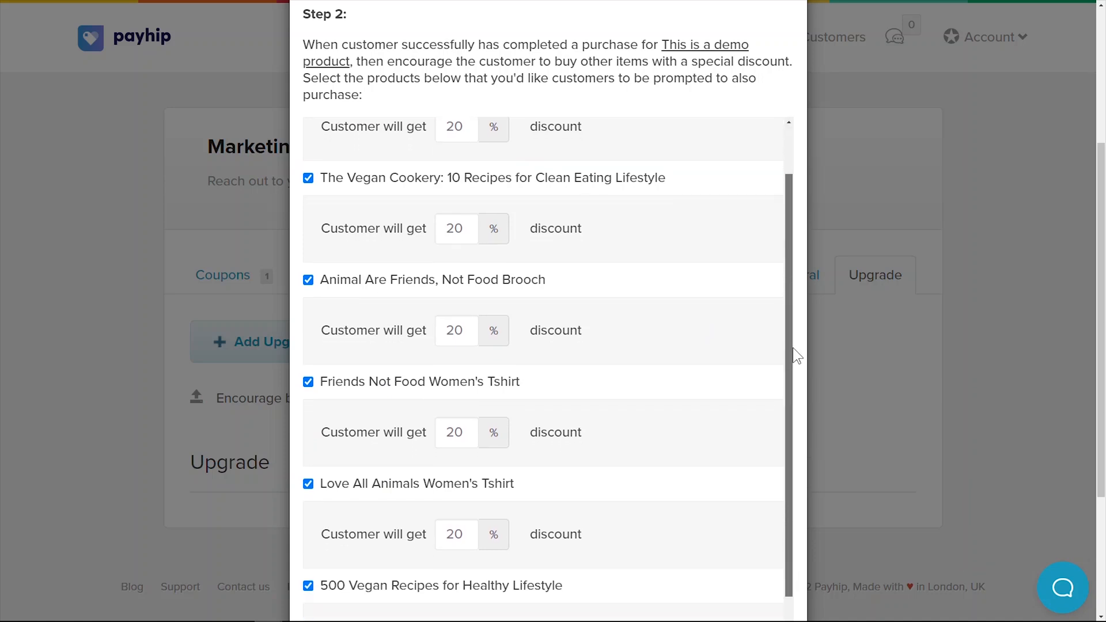
scroll("down", 3)
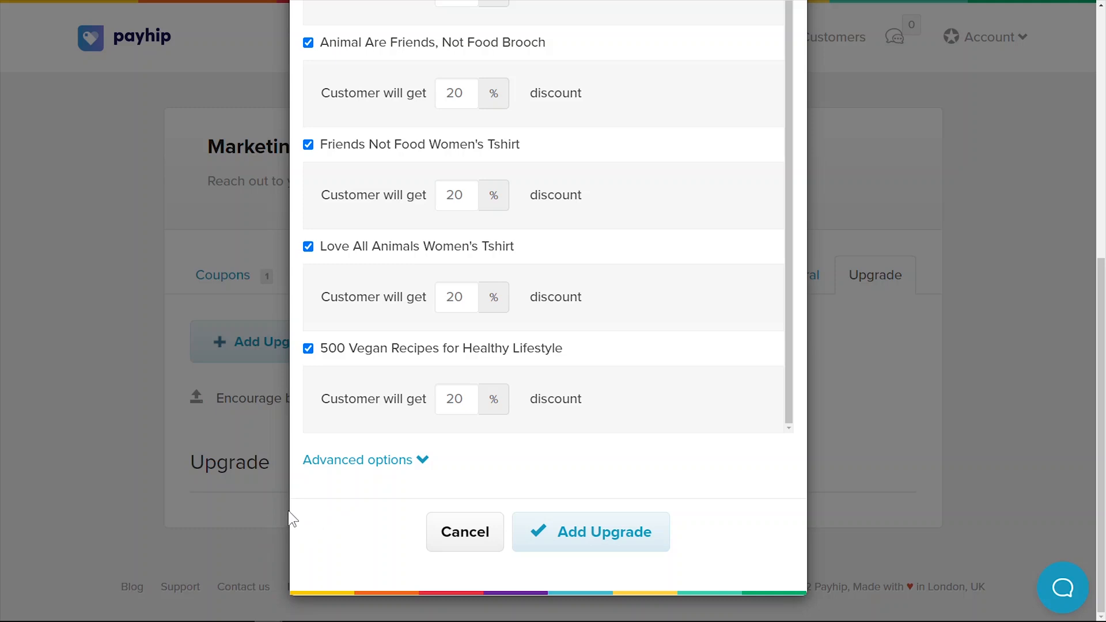
- Save the upgrade, keeping the 30-day post-purchase restriction in Advanced options
left_click(357, 460)
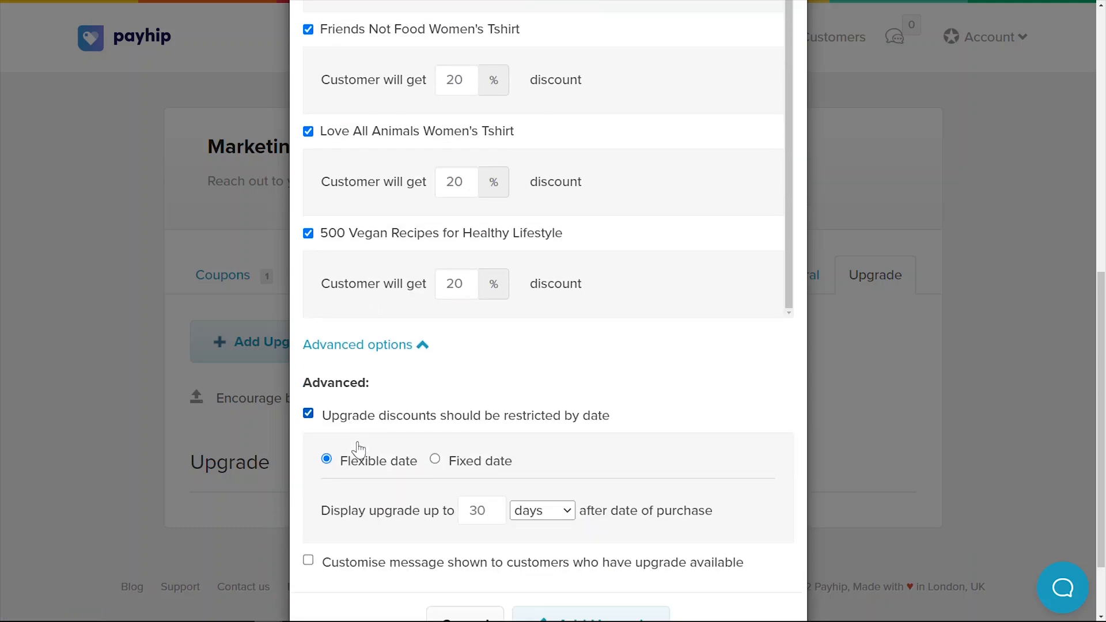
left_click(307, 559)
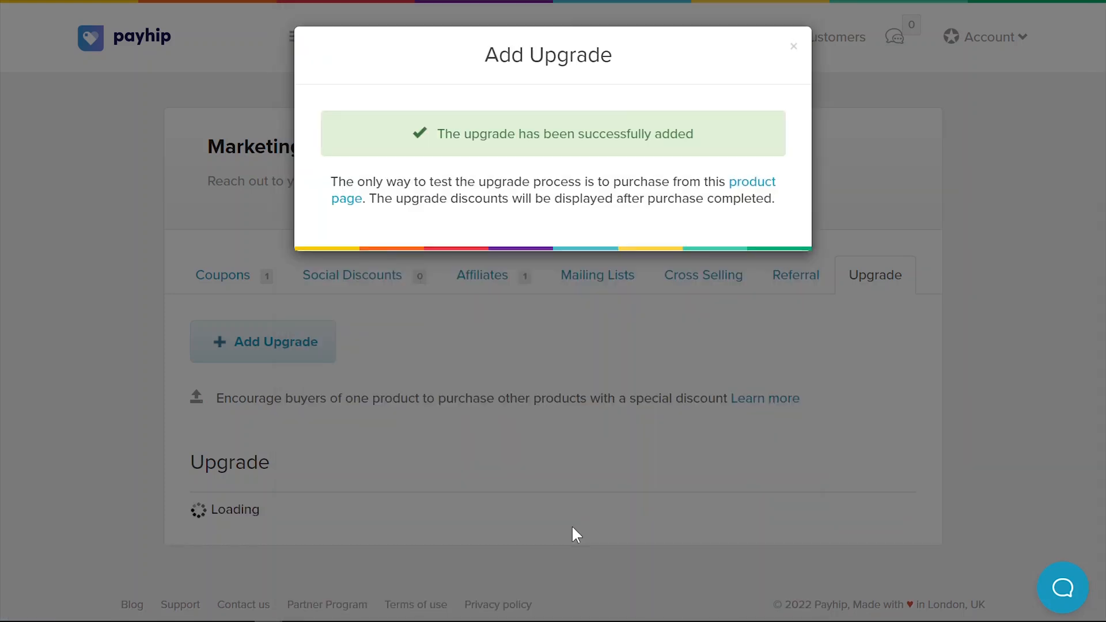
- Close the success notice and review the upgrade entry listing six 20% discounts
left_click(793, 46)
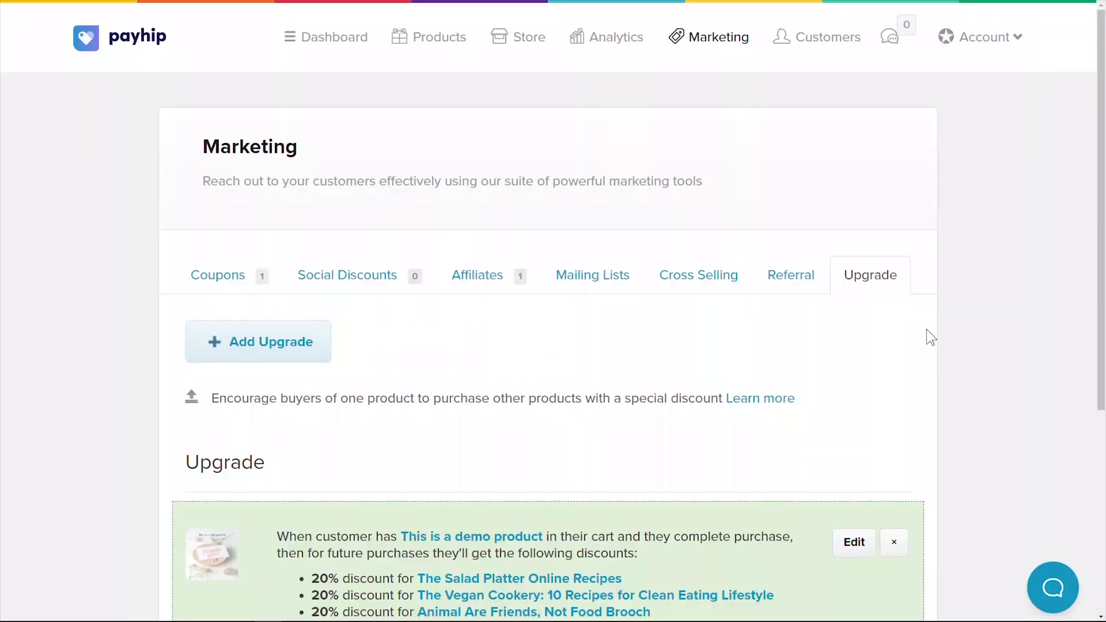
scroll("down", 3)
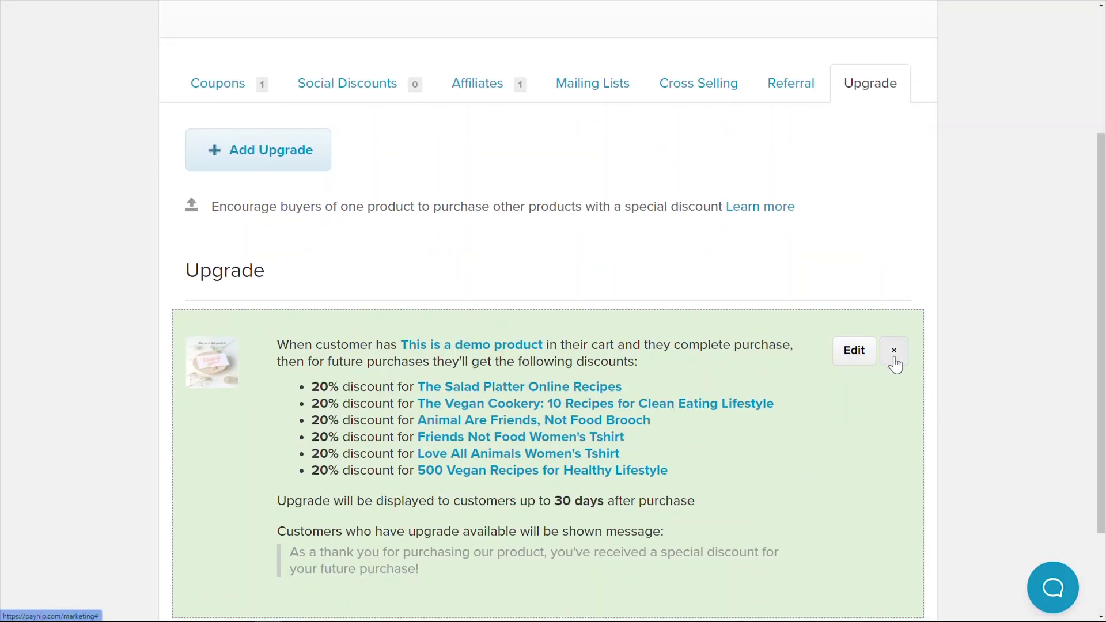
mouse_move(855, 366)
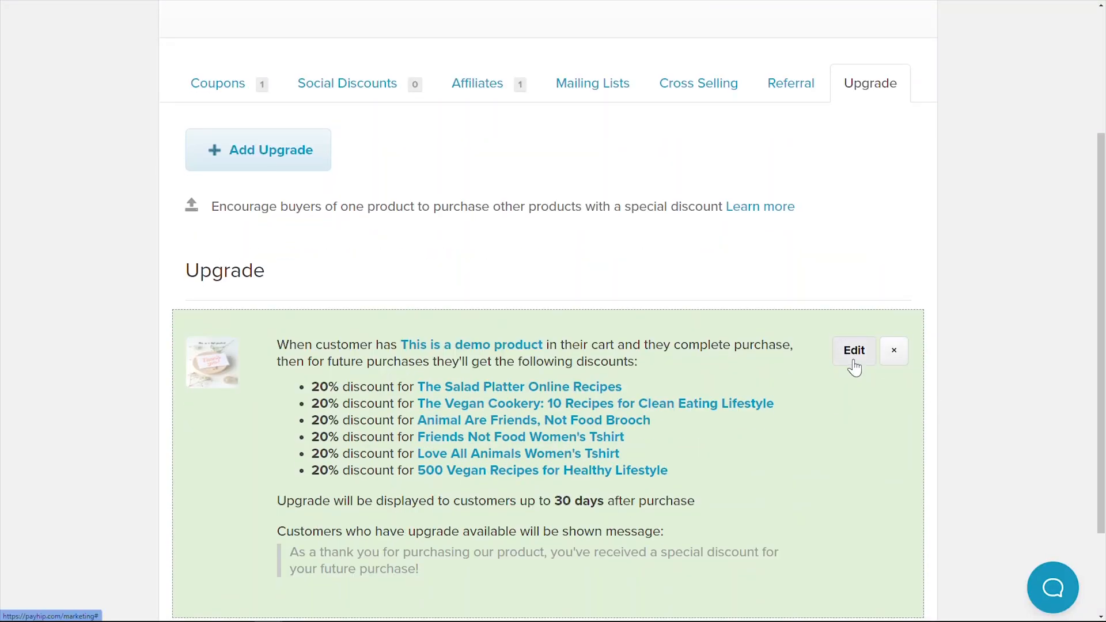
mouse_move(894, 351)
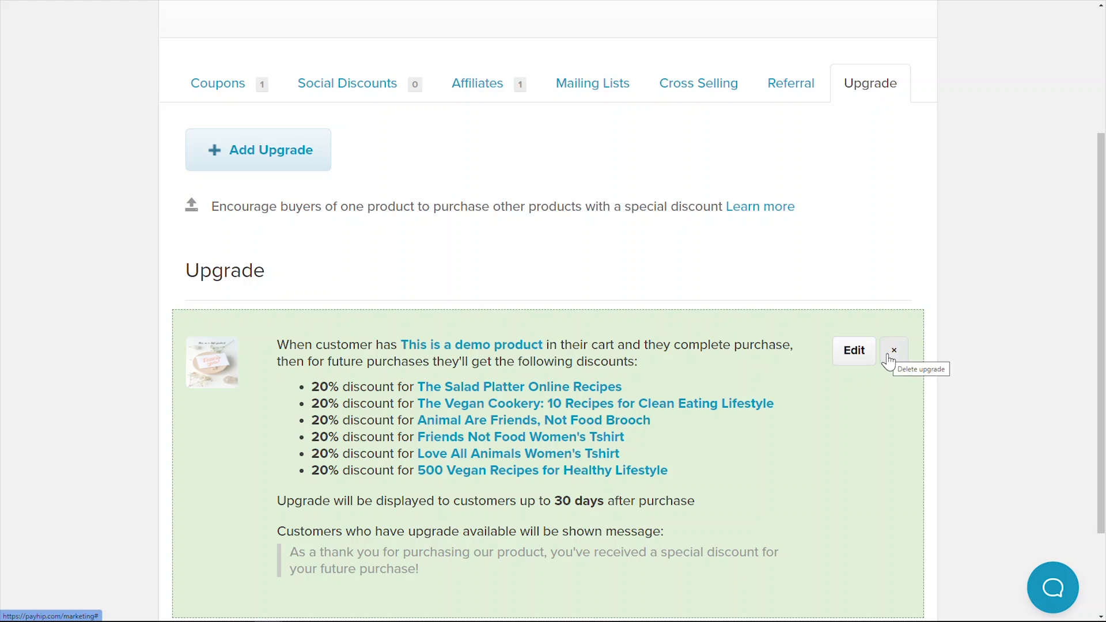
mouse_move(898, 396)
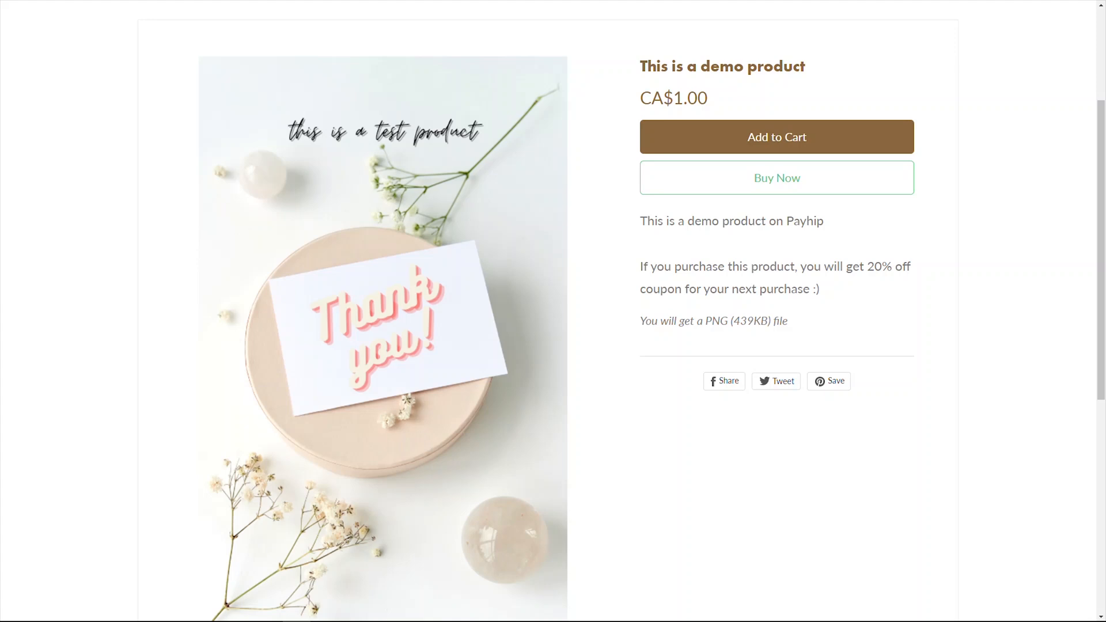
mouse_move(640, 266)
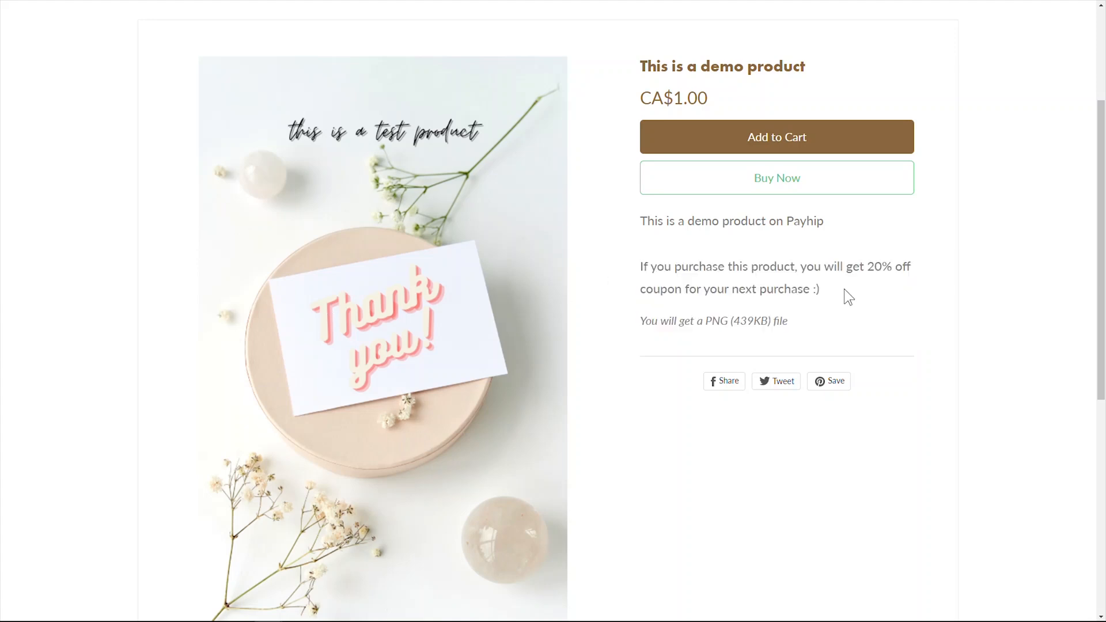
- Complete a test purchase of 'This is a demo product' and view the confirmation email
left_click(776, 177)
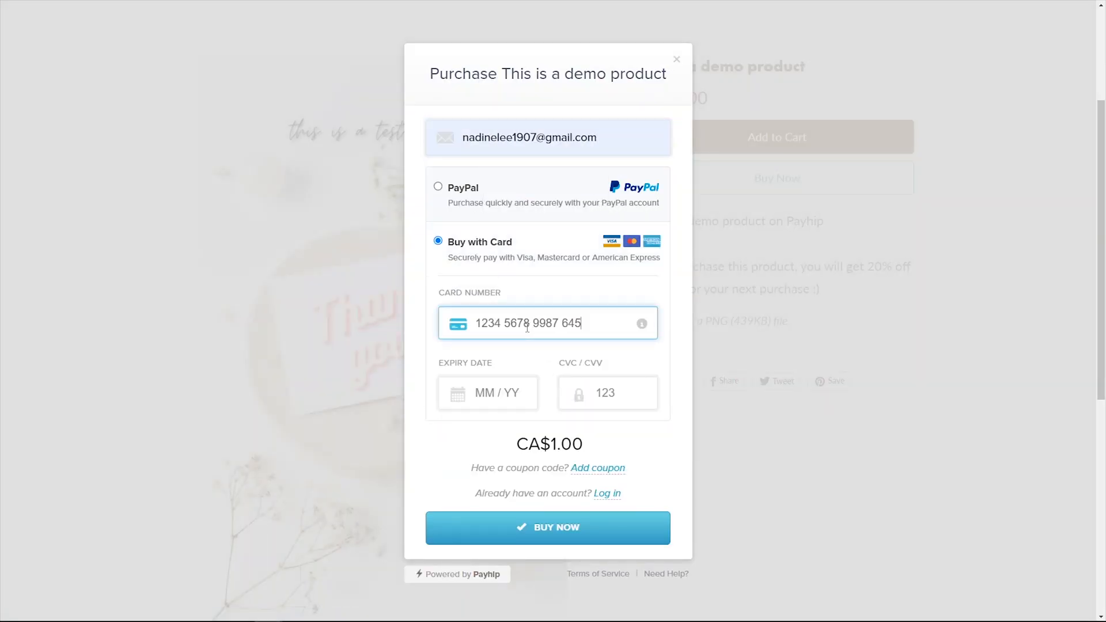
left_click(547, 527)
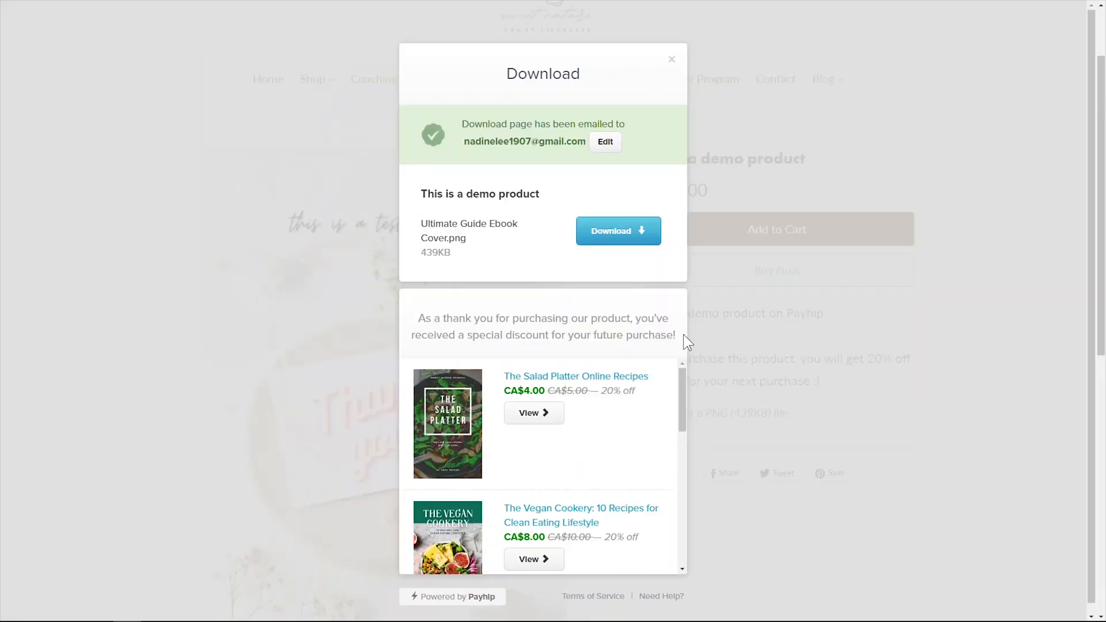
scroll("down", 3)
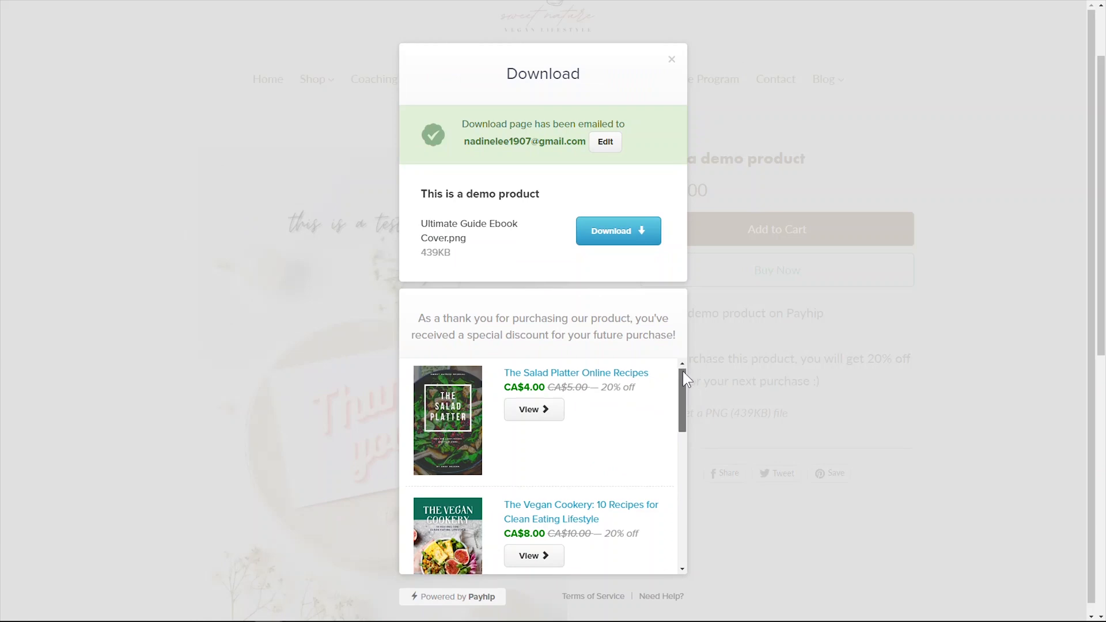
scroll("down", 3)
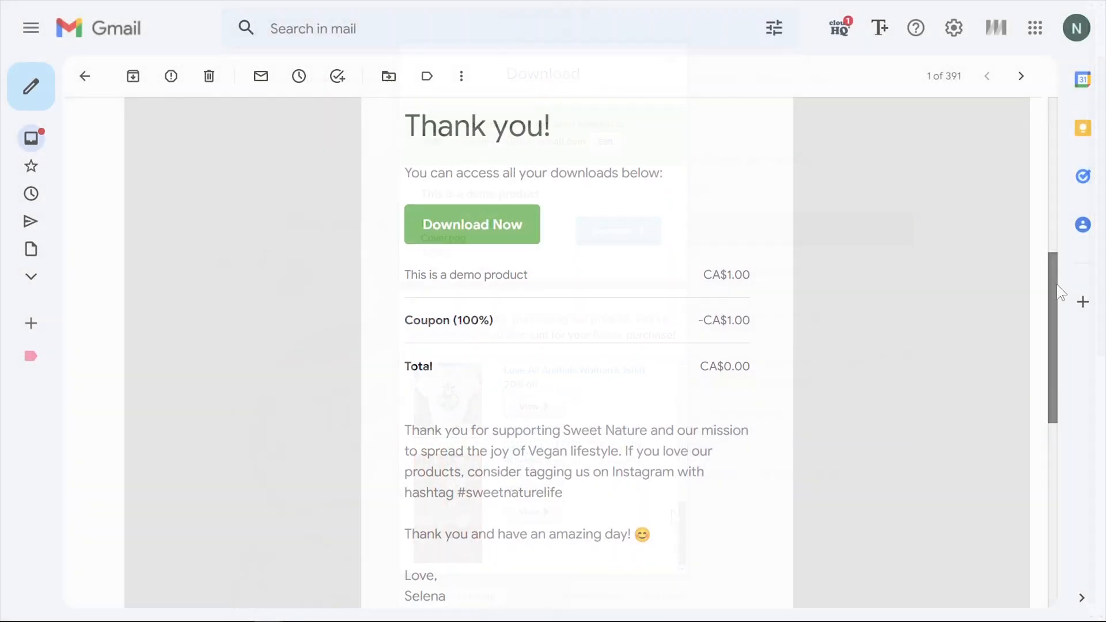
- Follow the receipt's Learn more link to The Vegan Cookery at CA$8.00
scroll("down", 3)
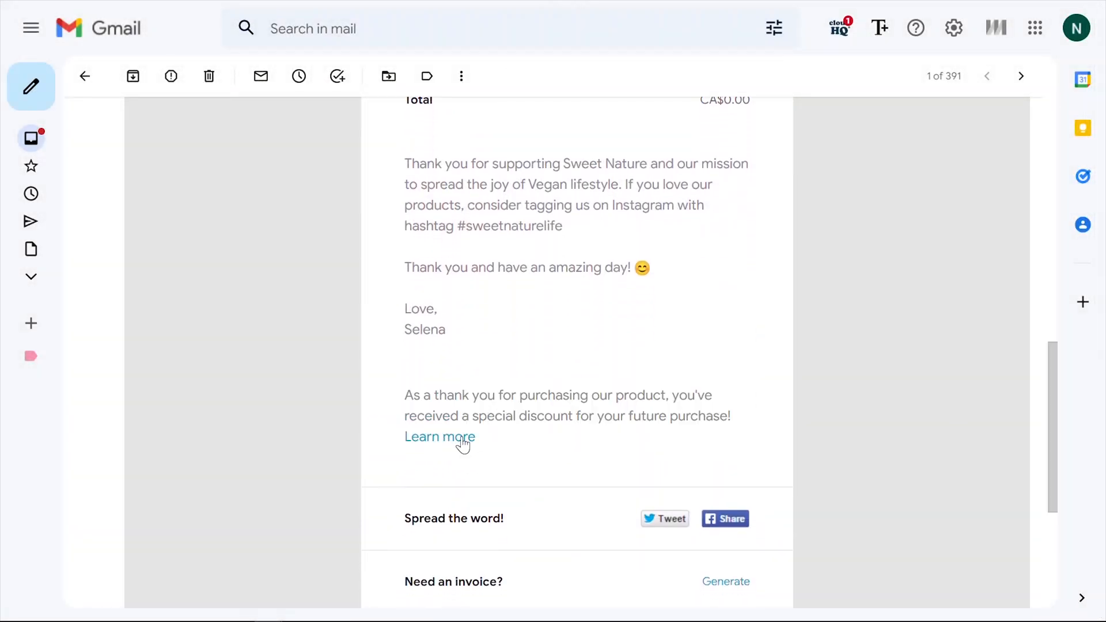
left_click(439, 437)
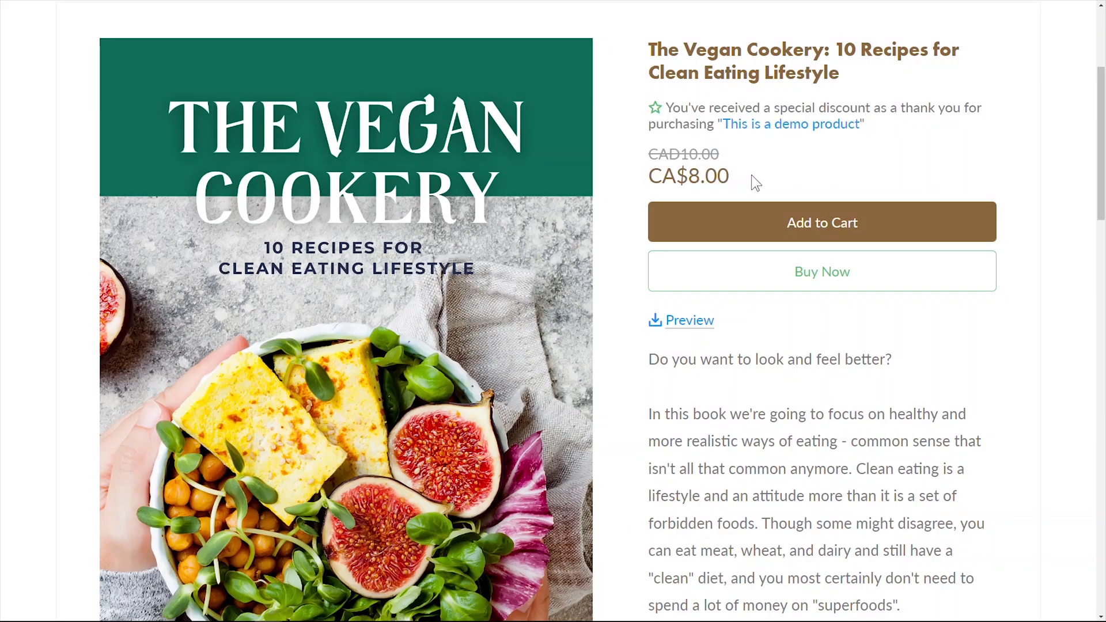
- Begin checkout for The Vegan Cookery at the discounted CA$8.00 price
left_click(822, 271)
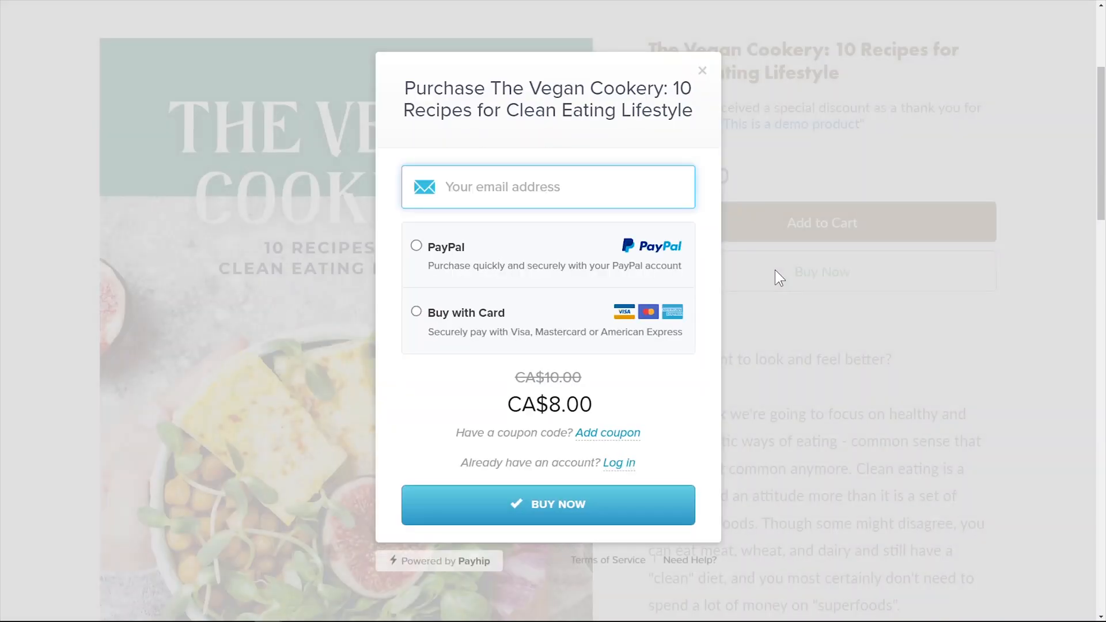